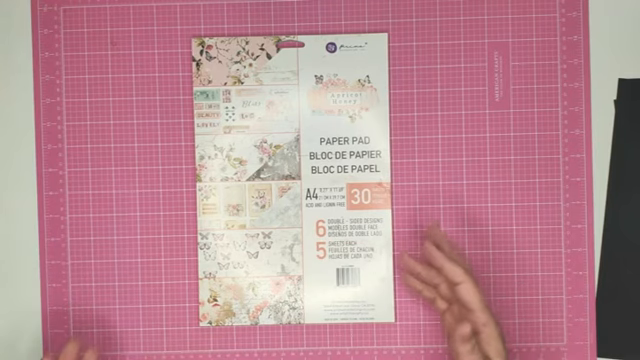
{"action": "mouse_move", "coordinate": [450, 300]}
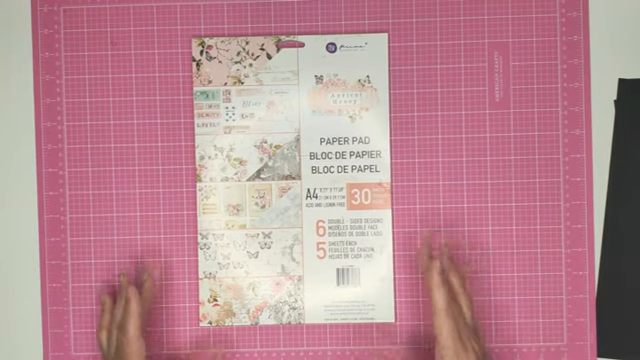